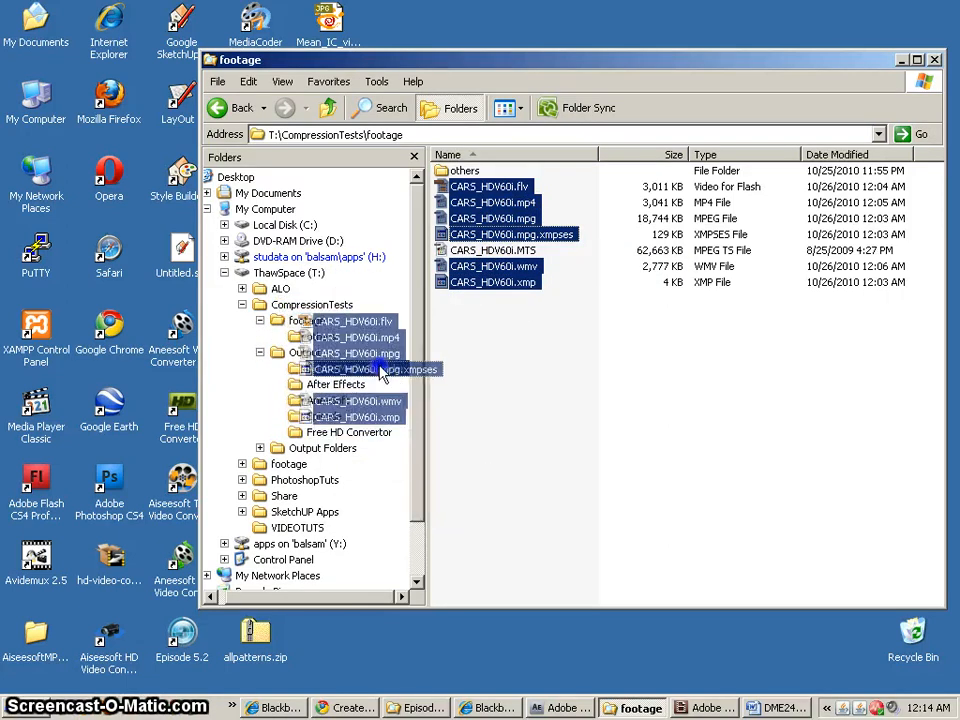
- Delete the two XMP sidecar files to the Recycle Bin, leaving the CARS_HDV60i outputs, and select the MP4
left_click(356, 368)
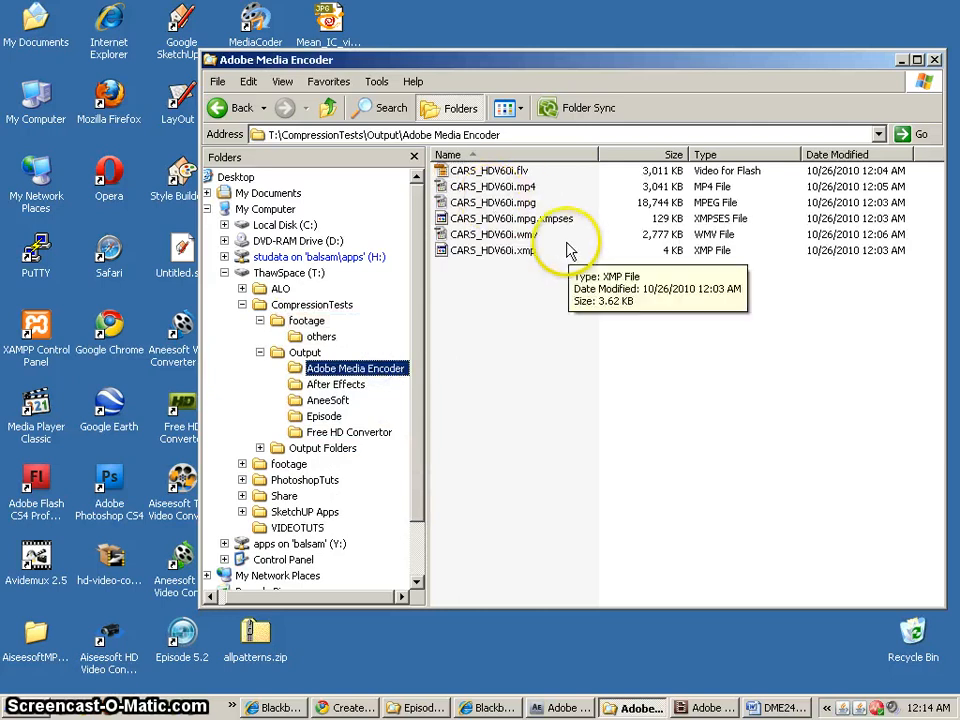
left_click(520, 218)
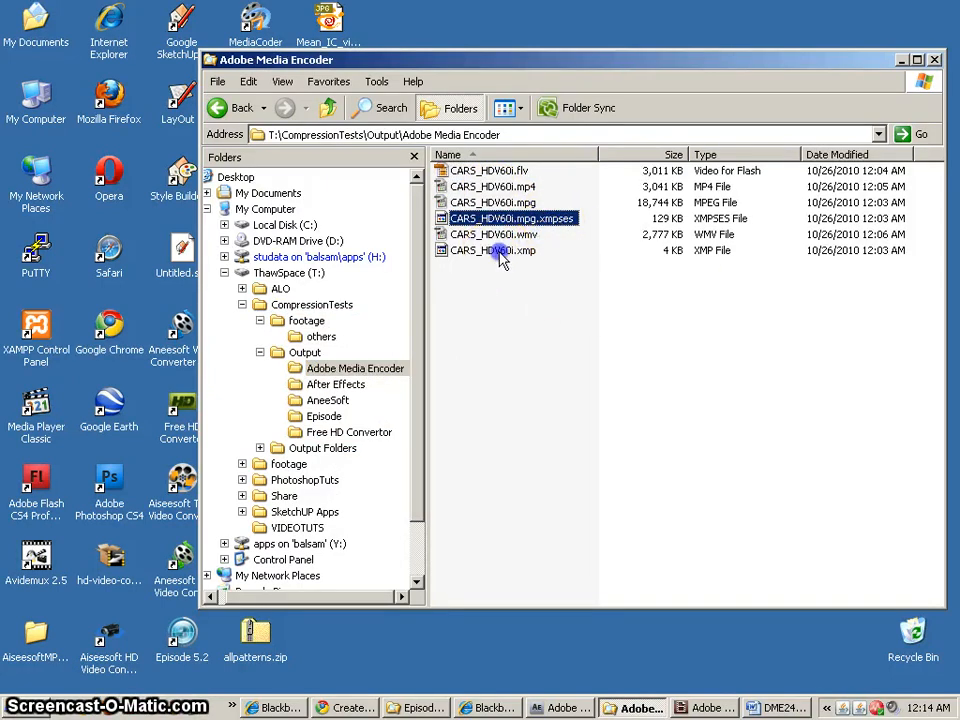
key("Delete")
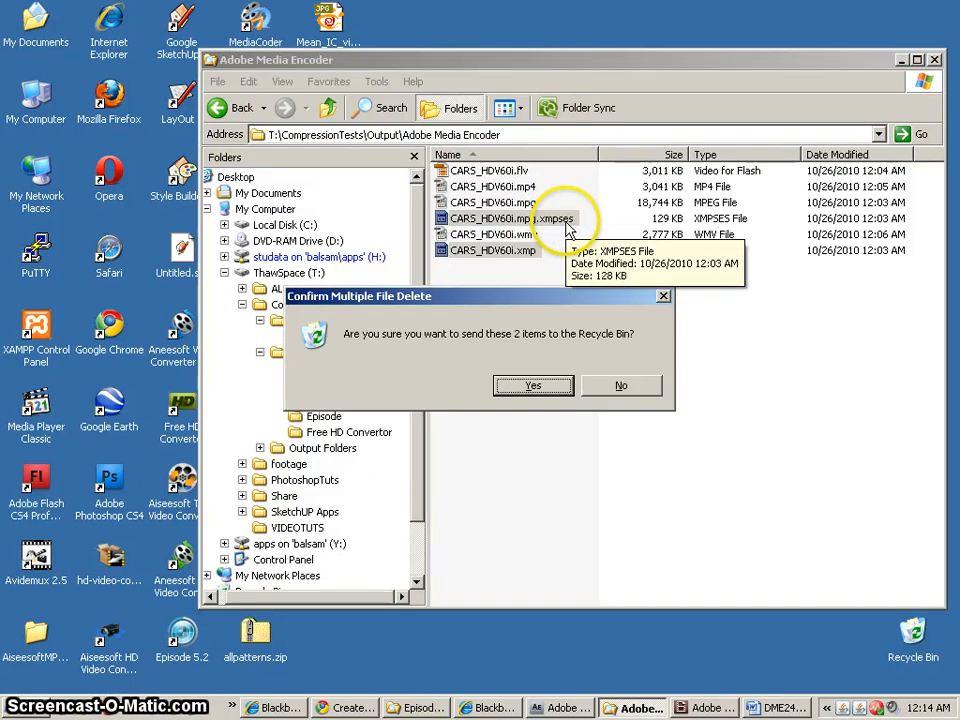
left_click(532, 384)
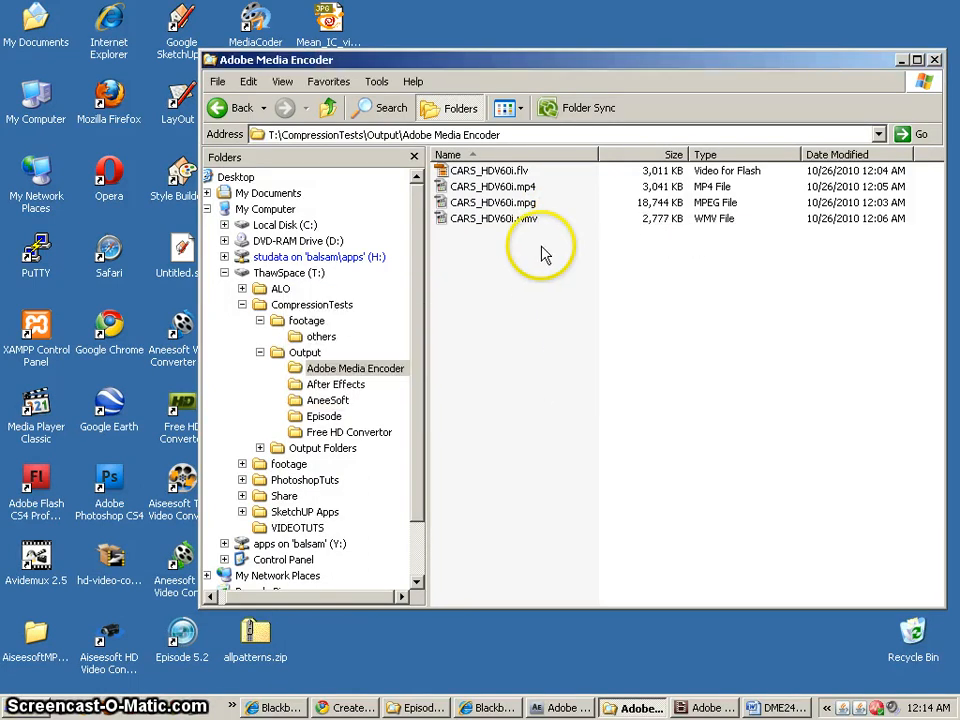
left_click(492, 186)
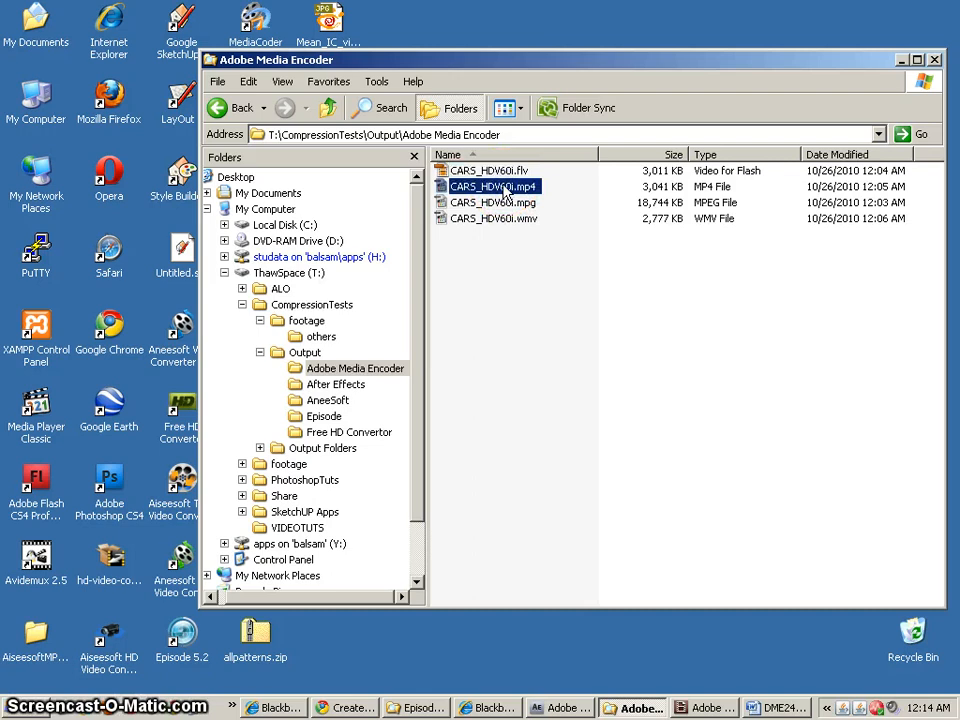
- Play CARS_HDV60i.mp4 in Media Player Classic for a few seconds, then pause on a frame to inspect the encode
double_click(494, 186)
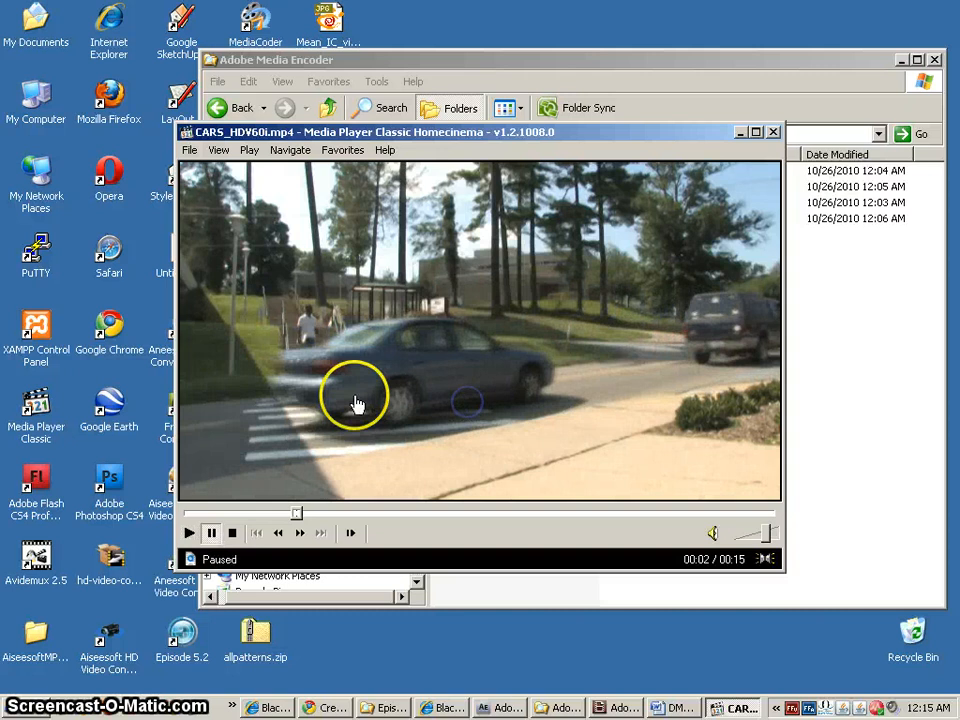
left_click(188, 532)
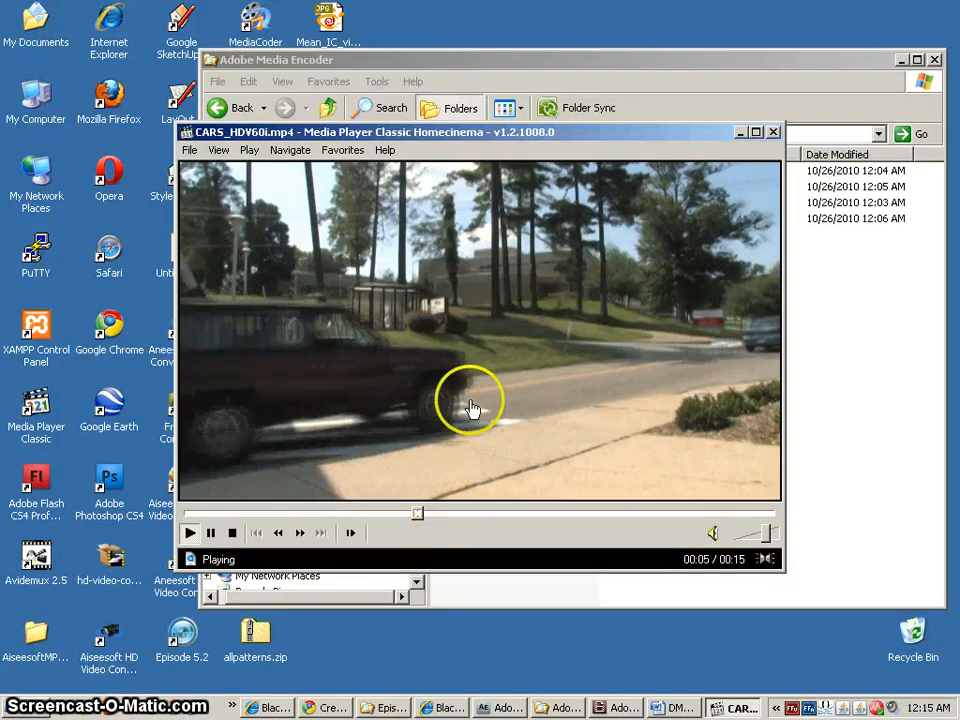
left_click(188, 532)
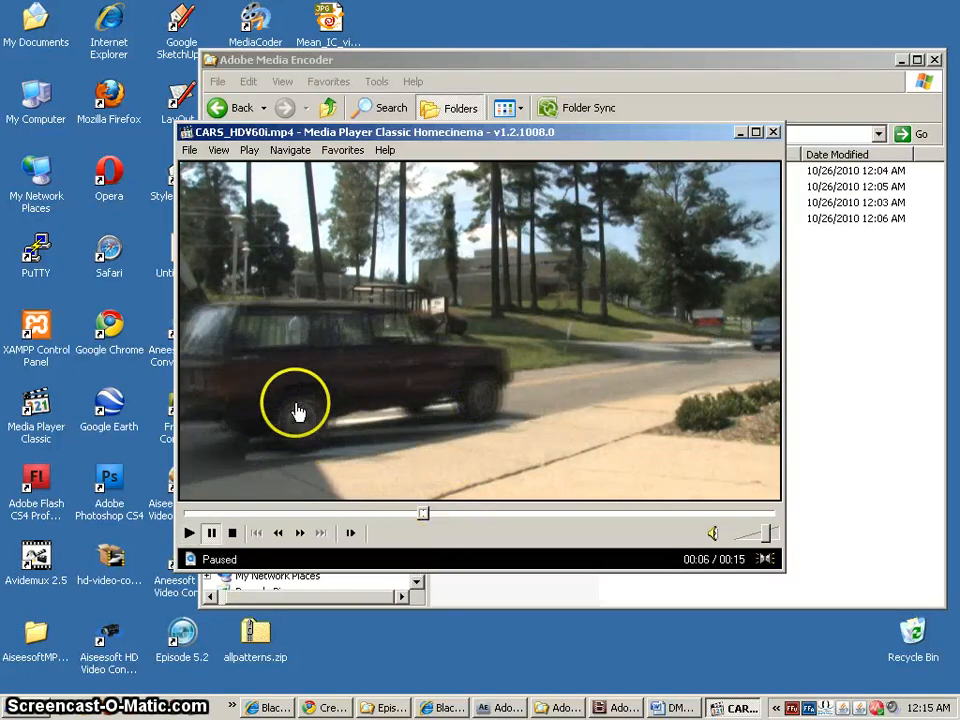
mouse_move(450, 136)
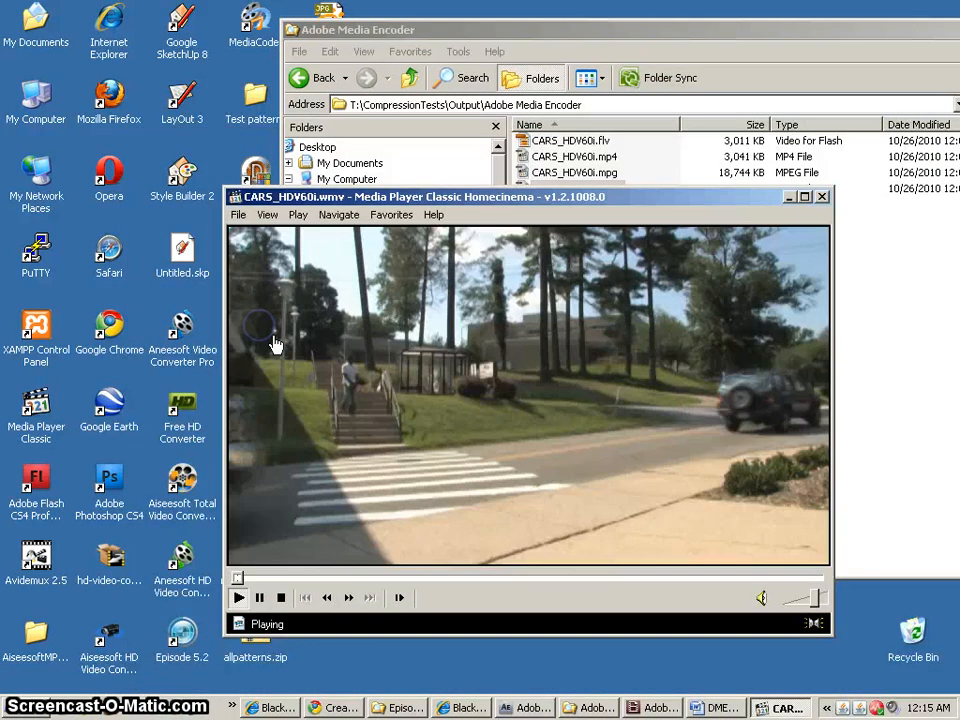
- Play CARS_HDV60i.flv briefly and pause on a frame to check its quality
left_click(260, 596)
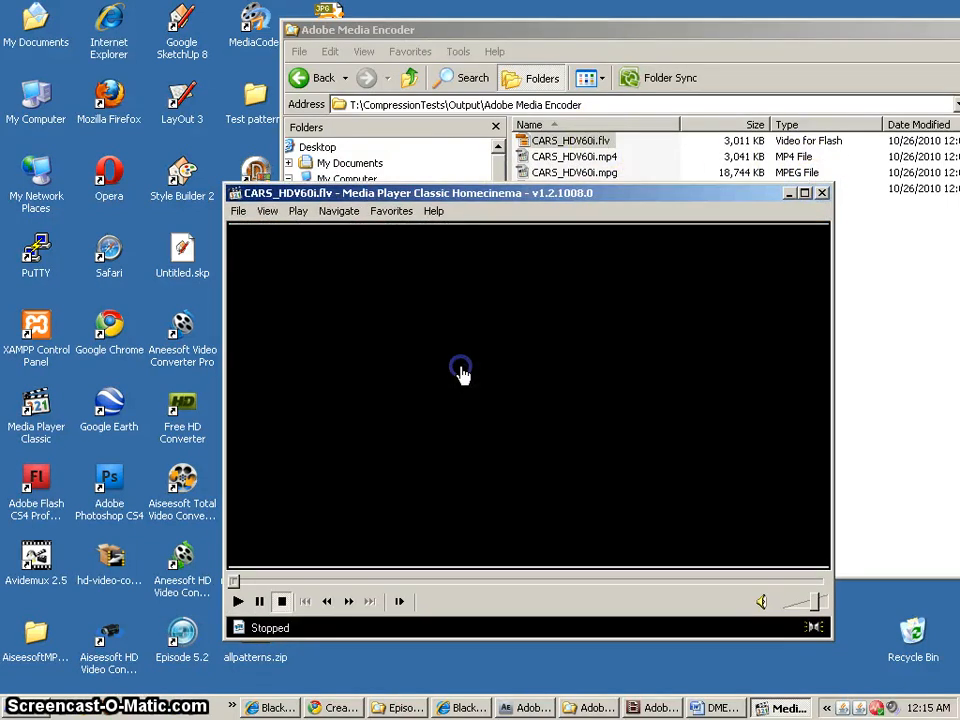
left_click(238, 600)
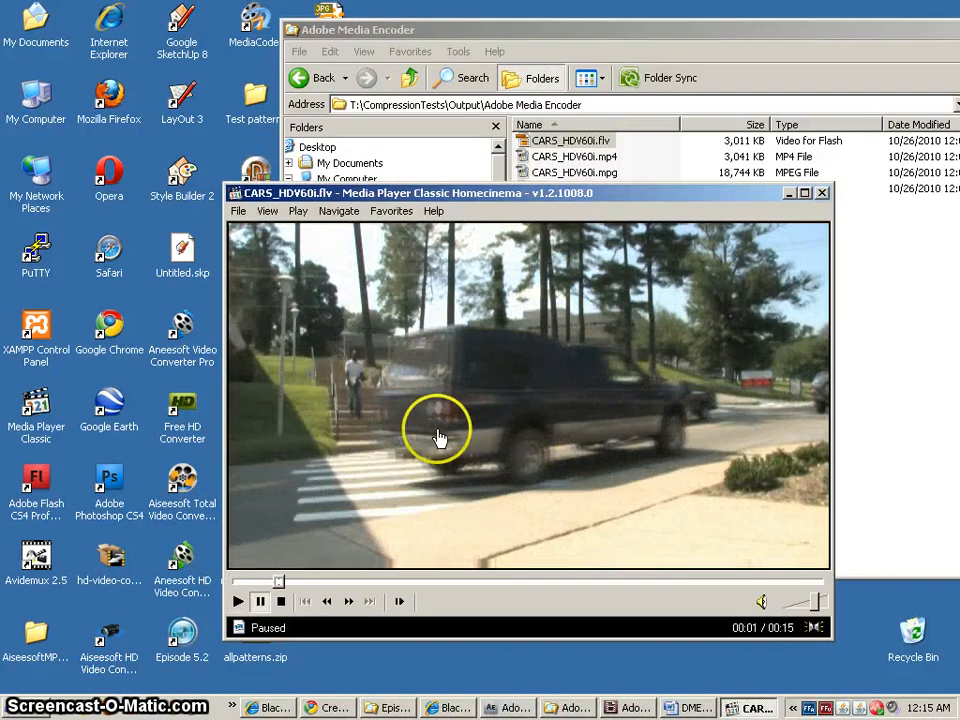
left_click(238, 600)
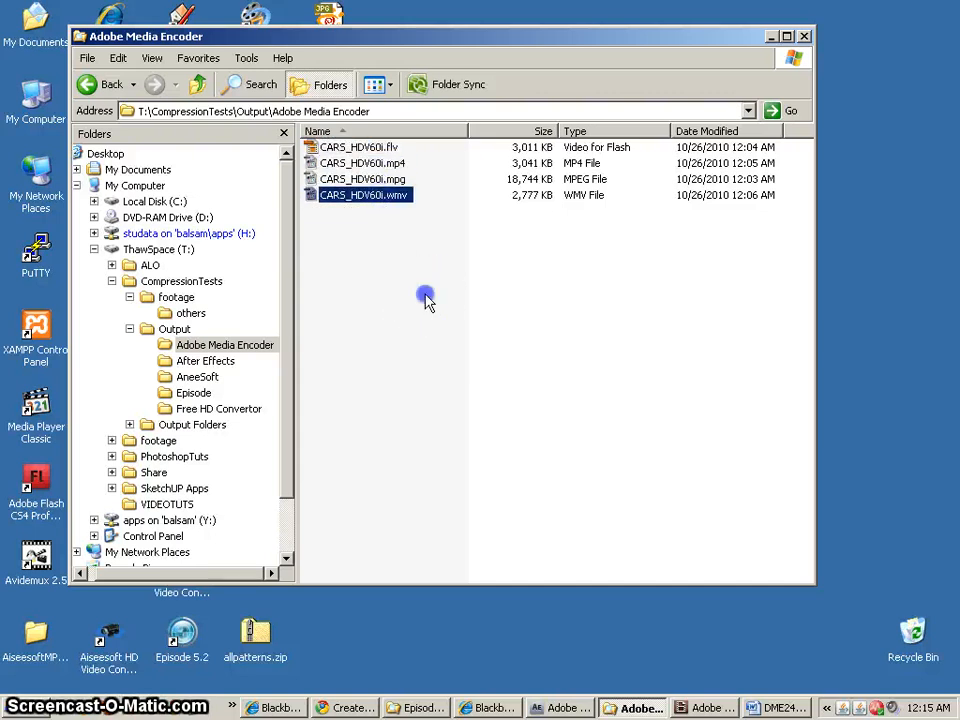
- Select CARS_HDV60i.mpg in the output folder to review it next
left_click(364, 180)
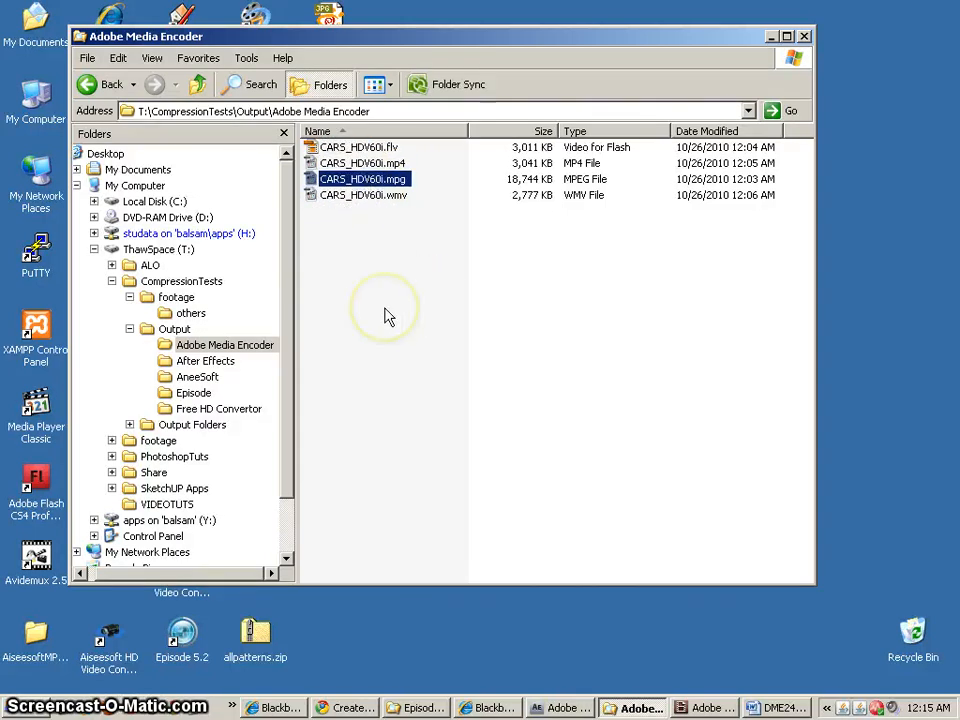